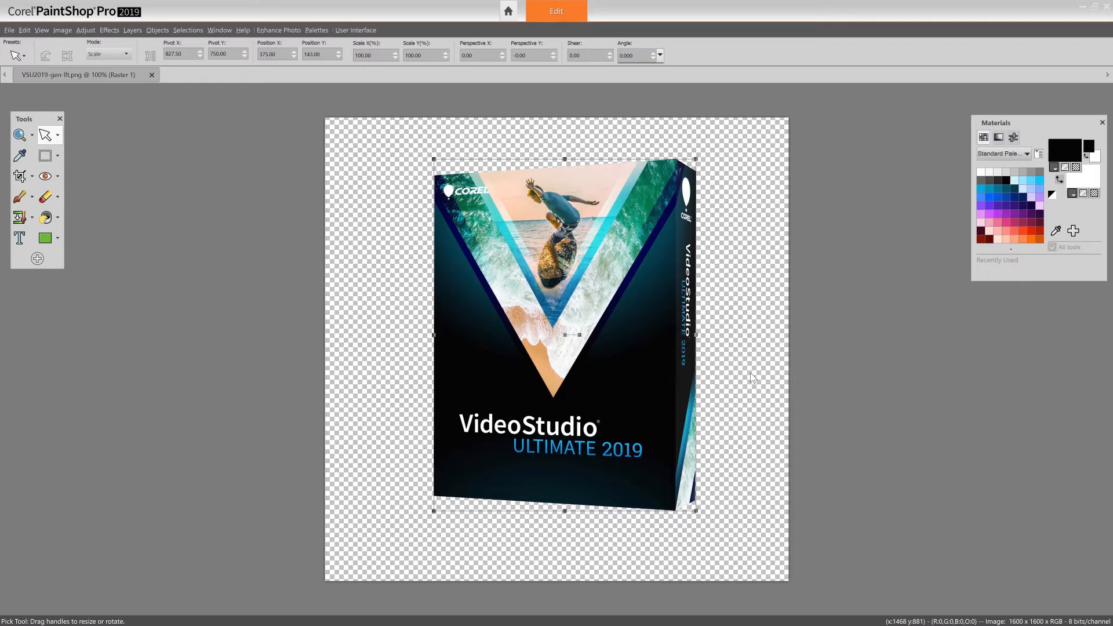
{"action": "mouse_move", "coordinate": [528, 336]}
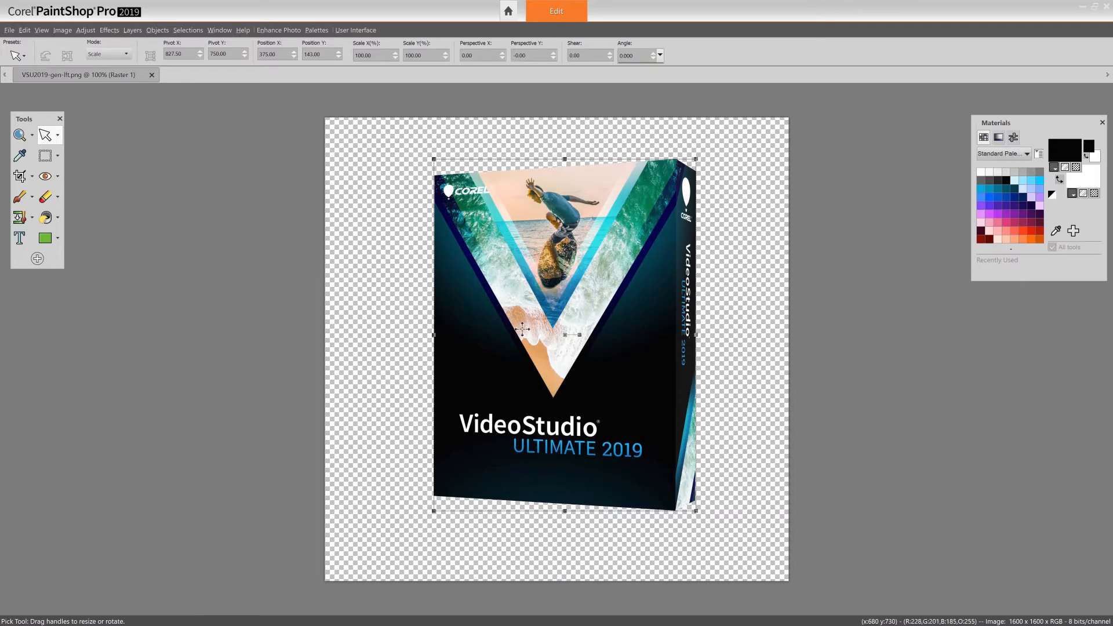
Place the VSU2019-gen-lft.png box graphic on the Overlay1 track over a black frame.
{"action": "left_click_drag", "start_coordinate": [522, 331], "coordinate": [581, 313]}
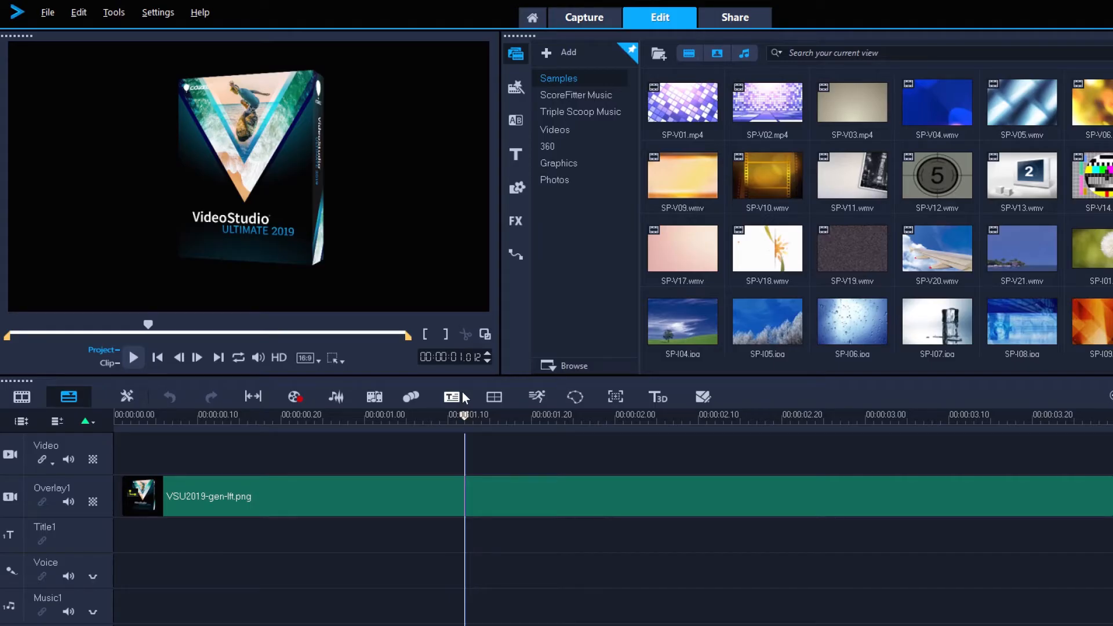
{"action": "mouse_move", "coordinate": [325, 280]}
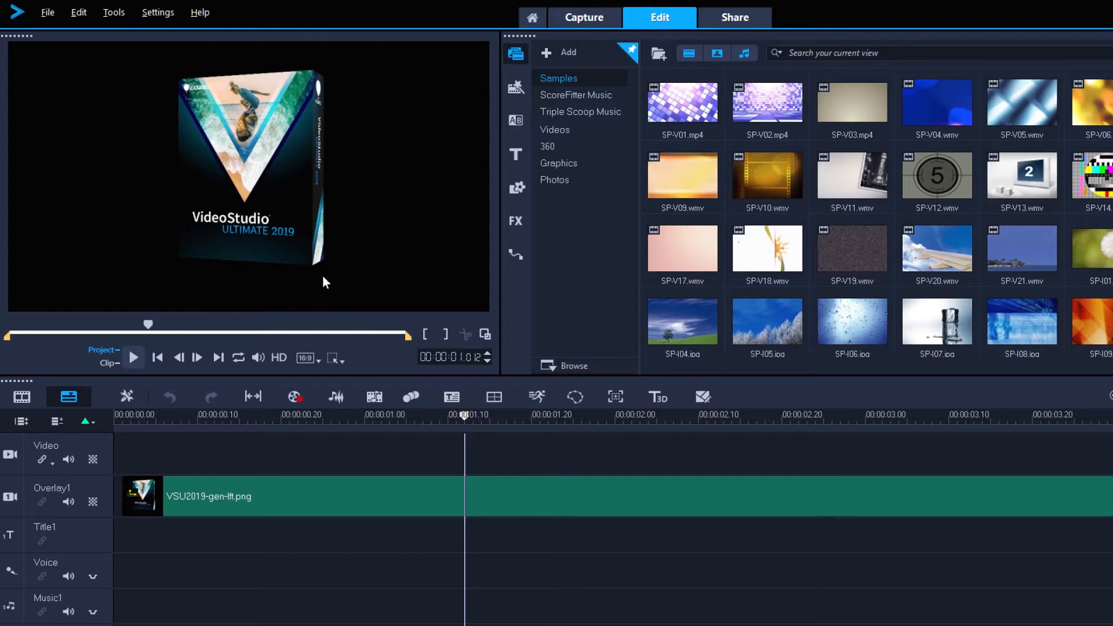
{"action": "mouse_move", "coordinate": [134, 186]}
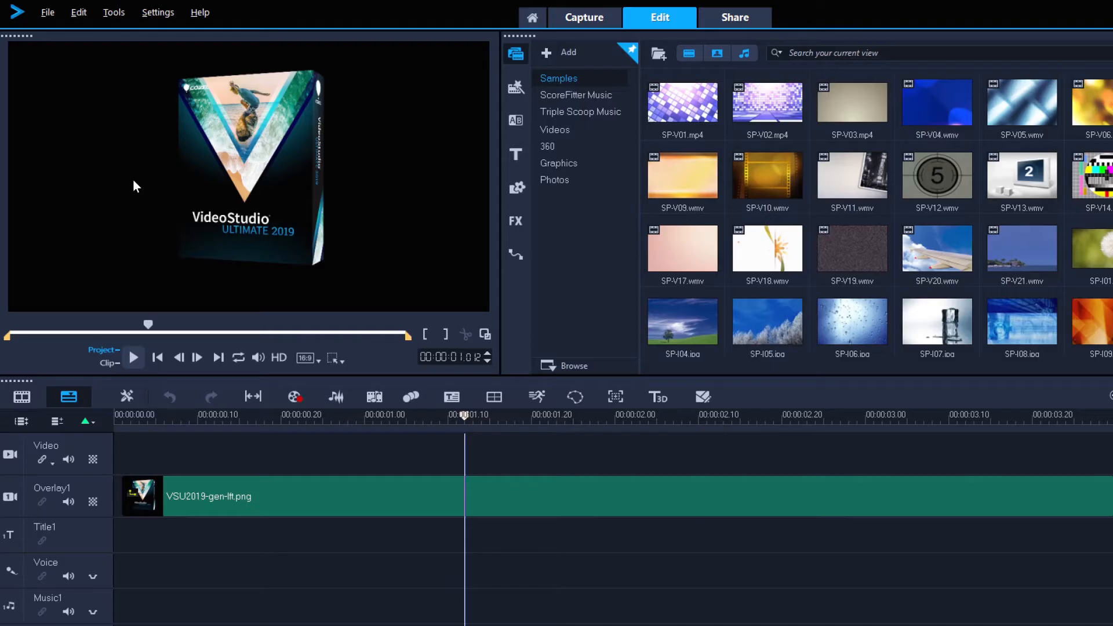
{"action": "mouse_move", "coordinate": [640, 68]}
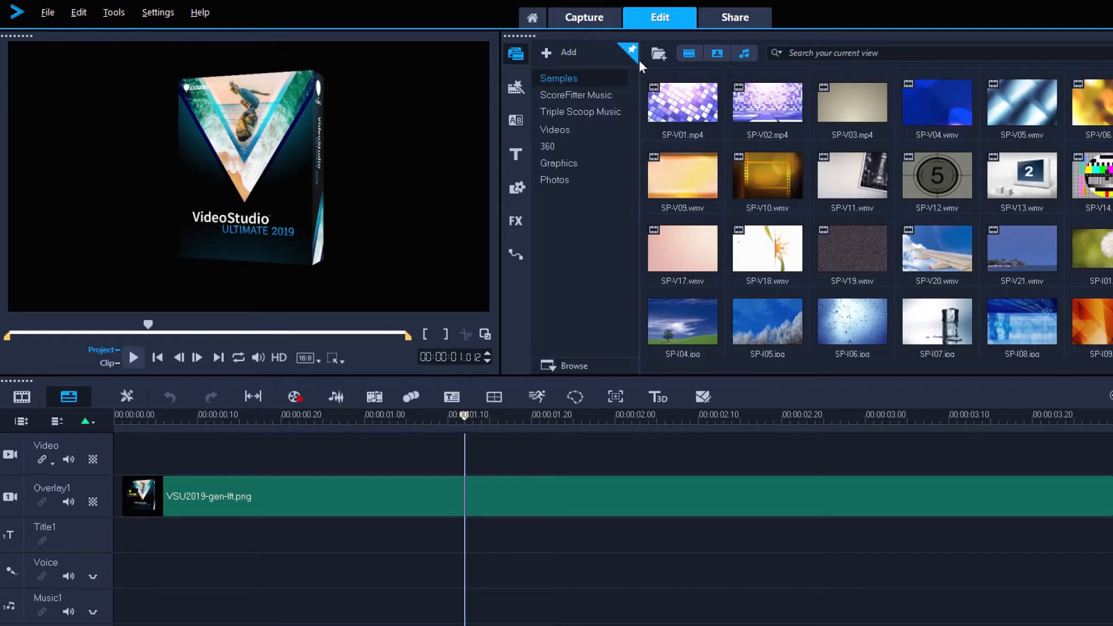
Choose MOV output with the Alpha channel video (1920x1080) profile in the Share workspace.
{"action": "left_click", "coordinate": [735, 16]}
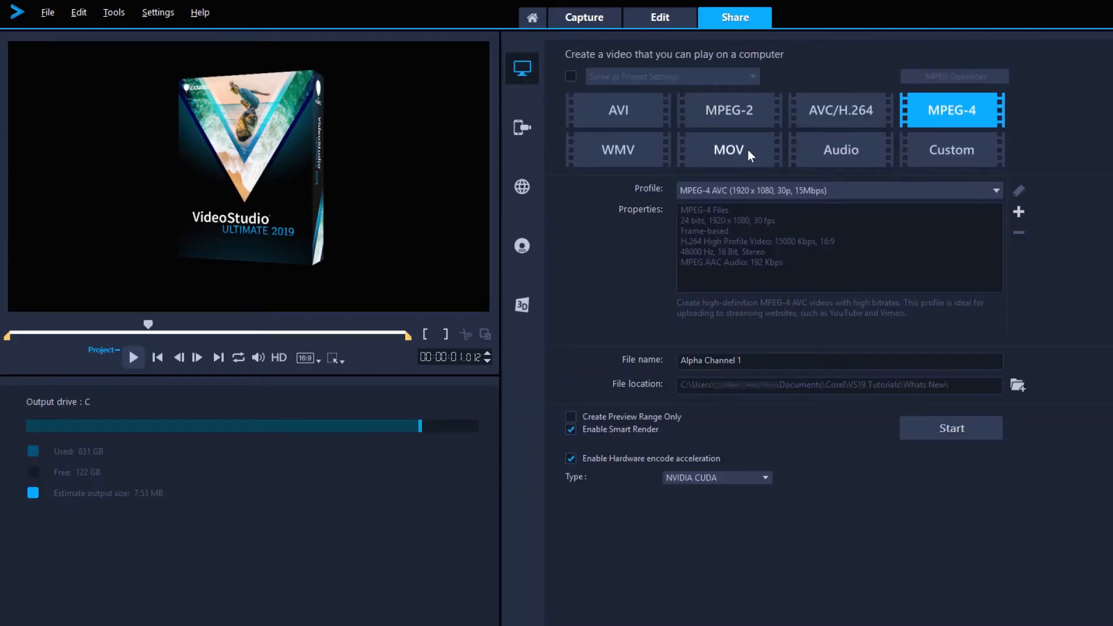
{"action": "left_click", "coordinate": [729, 149]}
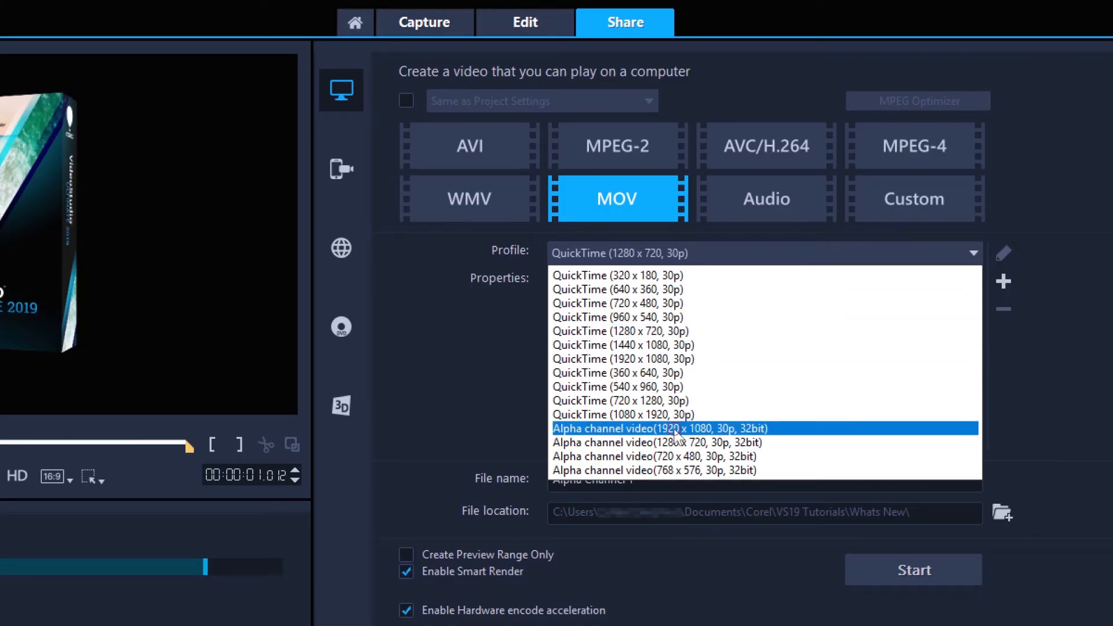
{"action": "left_click", "coordinate": [666, 429]}
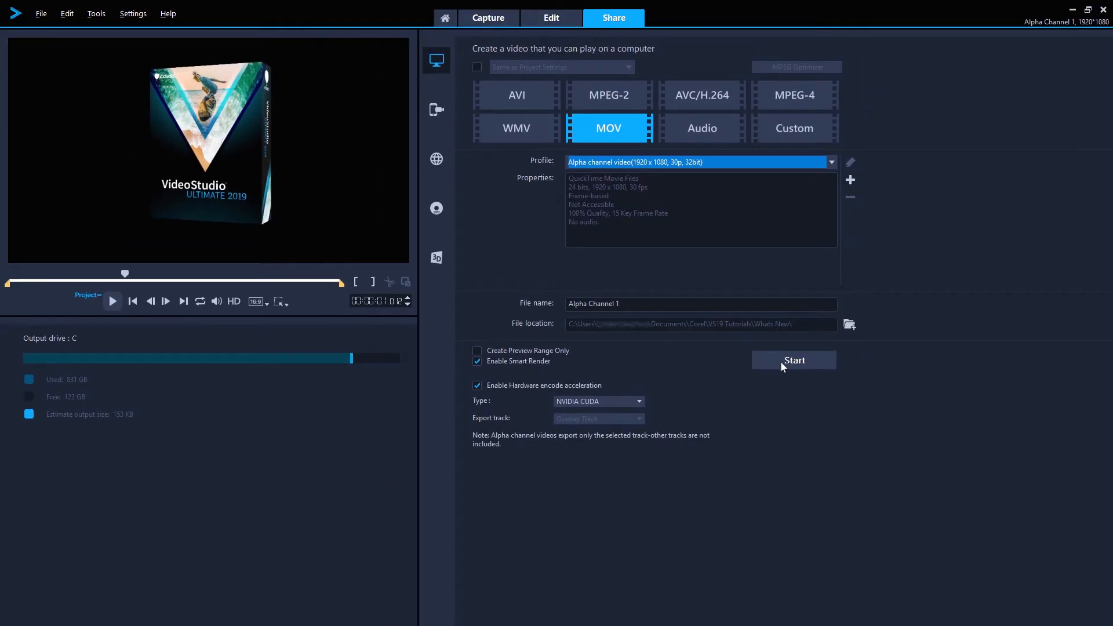
Render the overlay track as Alpha Channel 1.mov and return to the Edit workspace.
{"action": "left_click", "coordinate": [794, 360]}
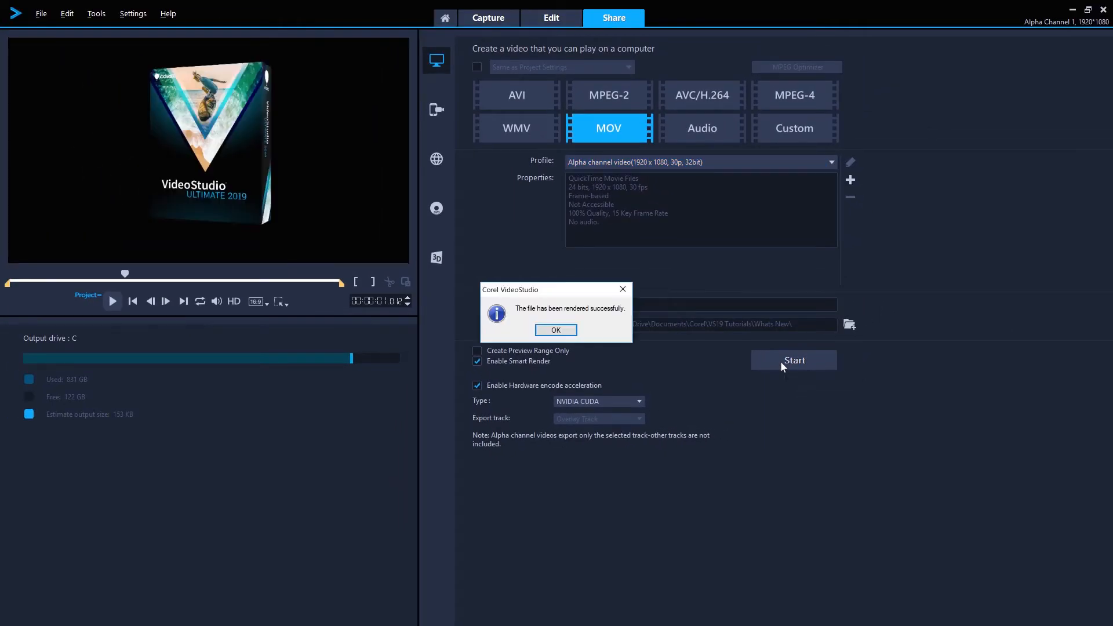
{"action": "left_click", "coordinate": [556, 329]}
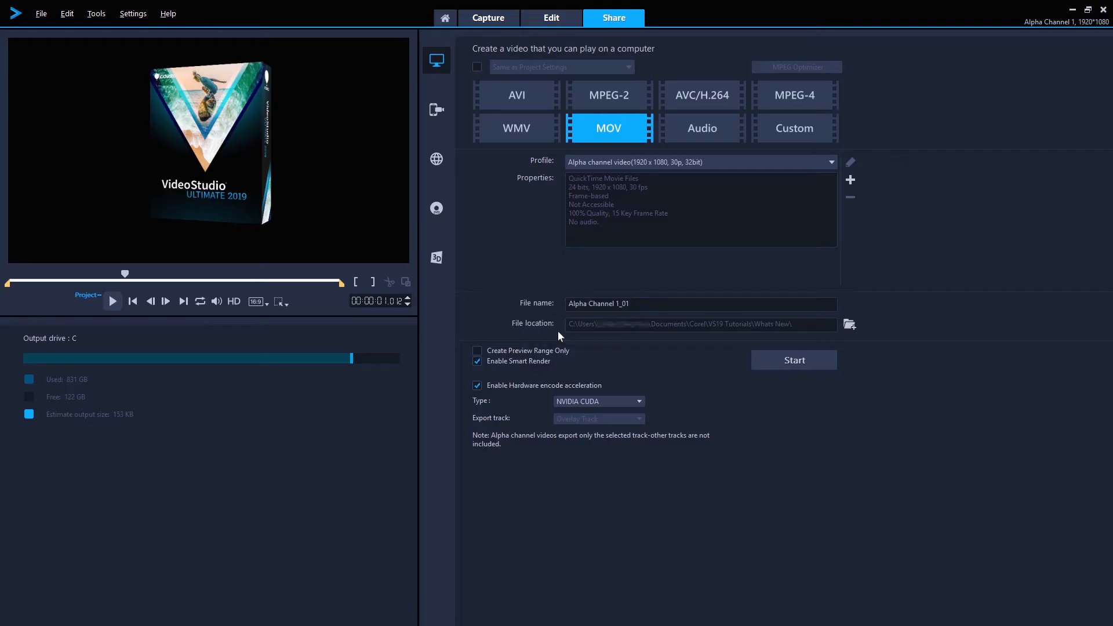
{"action": "left_click", "coordinate": [551, 17]}
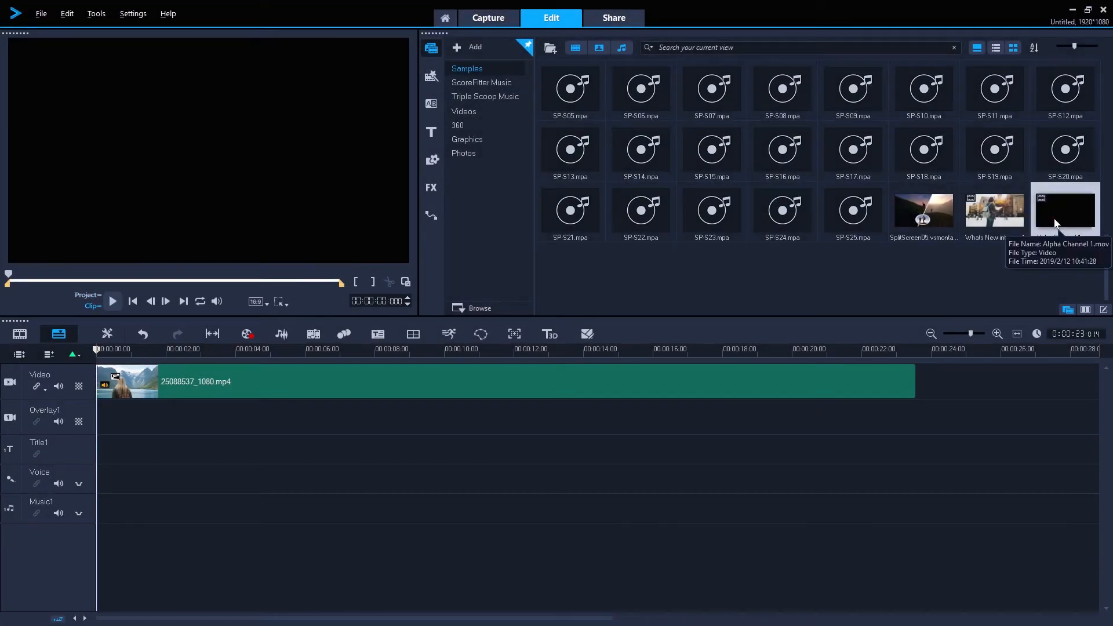
Put Alpha Channel 1.mov on Overlay1 and move the corner bug to the frame's right edge.
{"action": "left_click_drag", "start_coordinate": [1065, 207], "coordinate": [185, 449]}
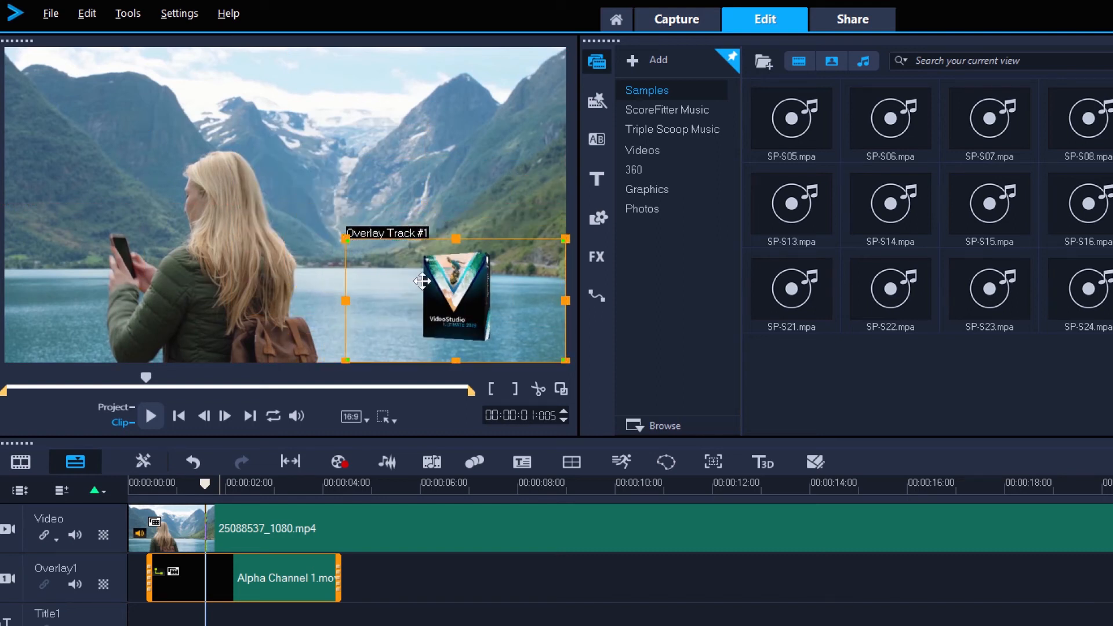
{"action": "left_click_drag", "start_coordinate": [422, 281], "coordinate": [476, 288]}
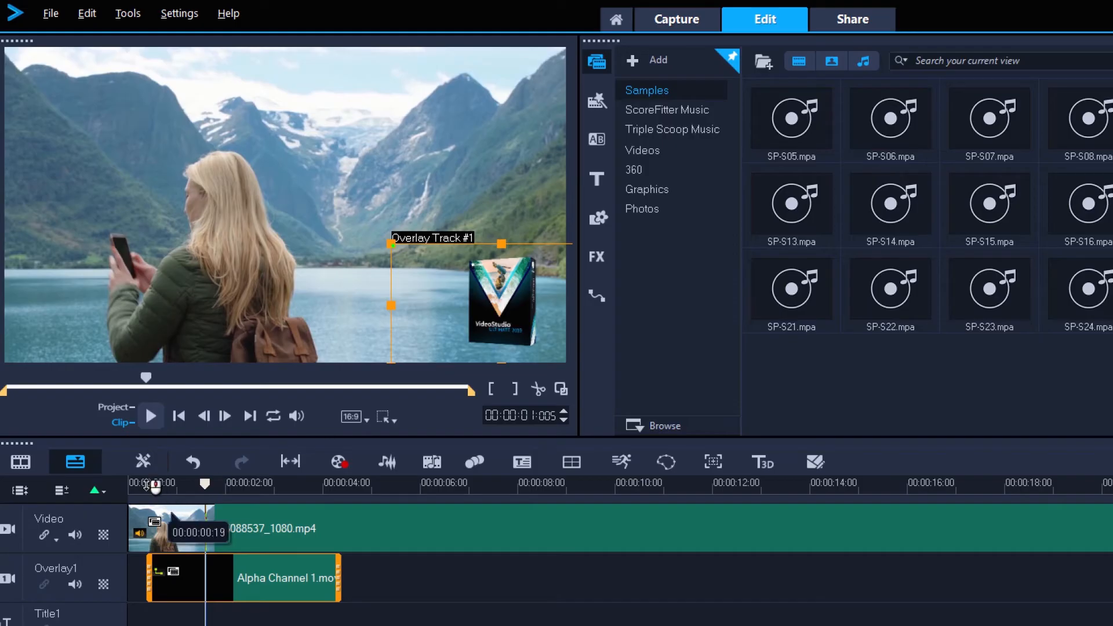
Rewind and play back the mountain lake video with the corner bug, then stop.
{"action": "left_click", "coordinate": [152, 416]}
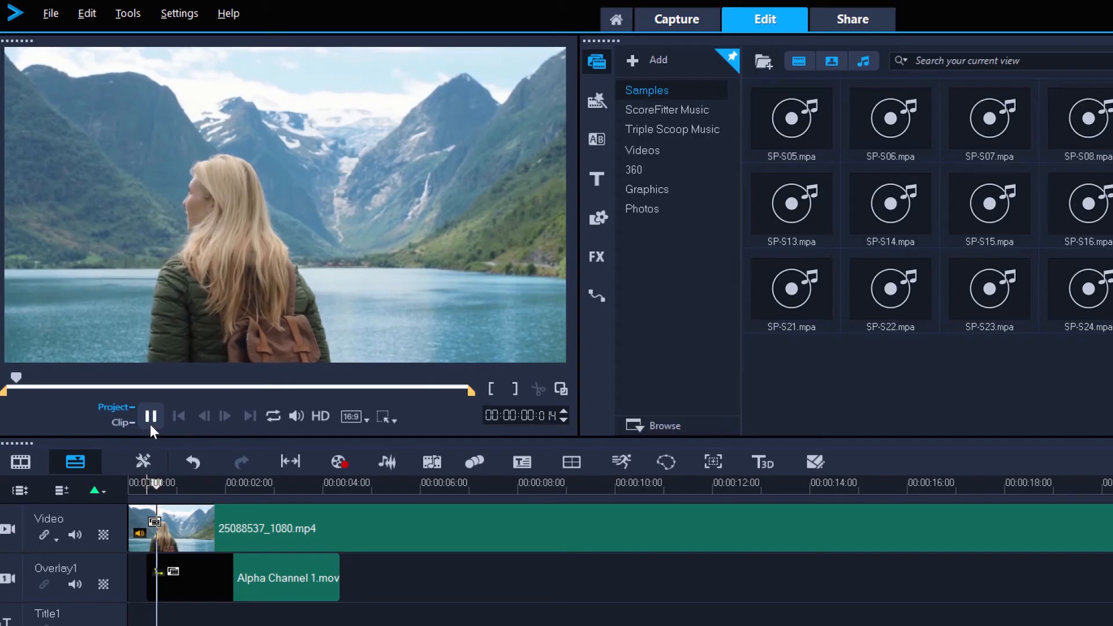
{"action": "left_click", "coordinate": [152, 416]}
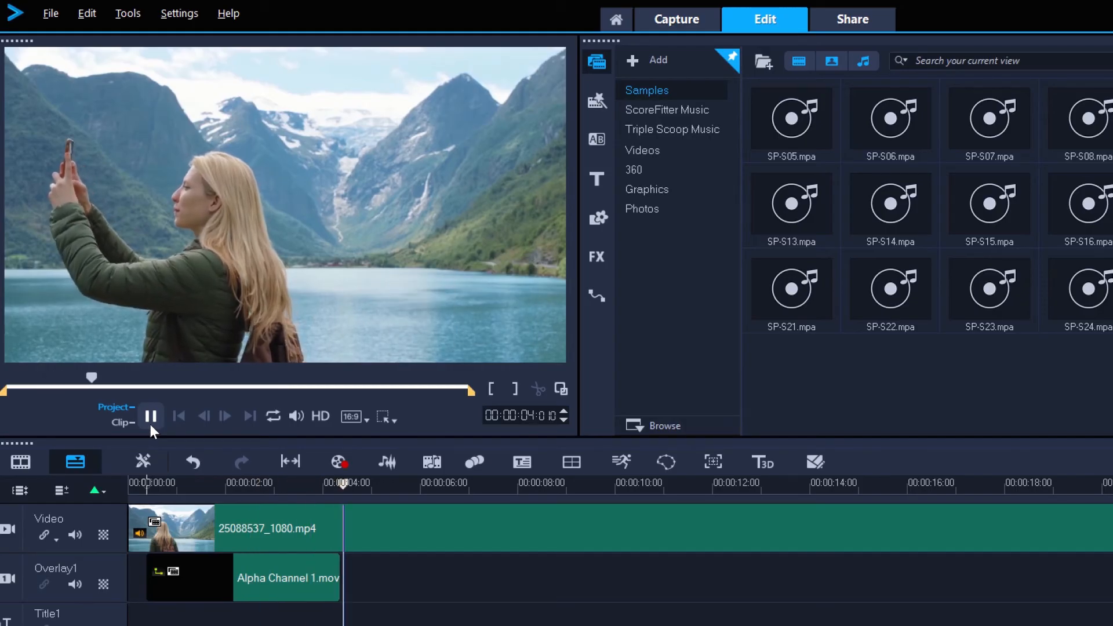
{"action": "left_click", "coordinate": [152, 415]}
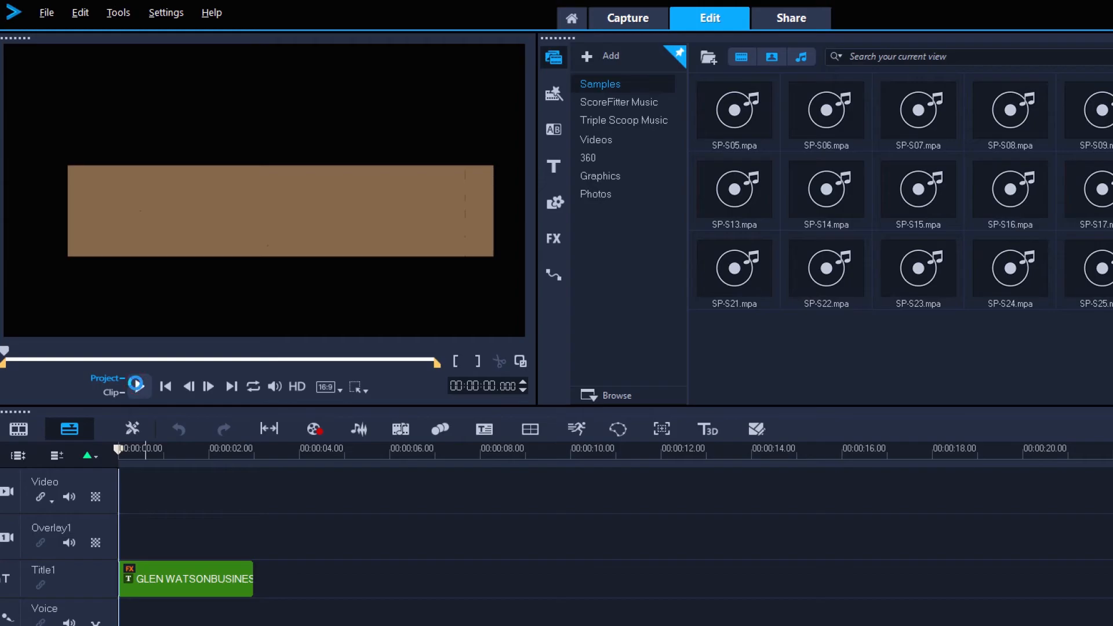
{"action": "left_click", "coordinate": [136, 387]}
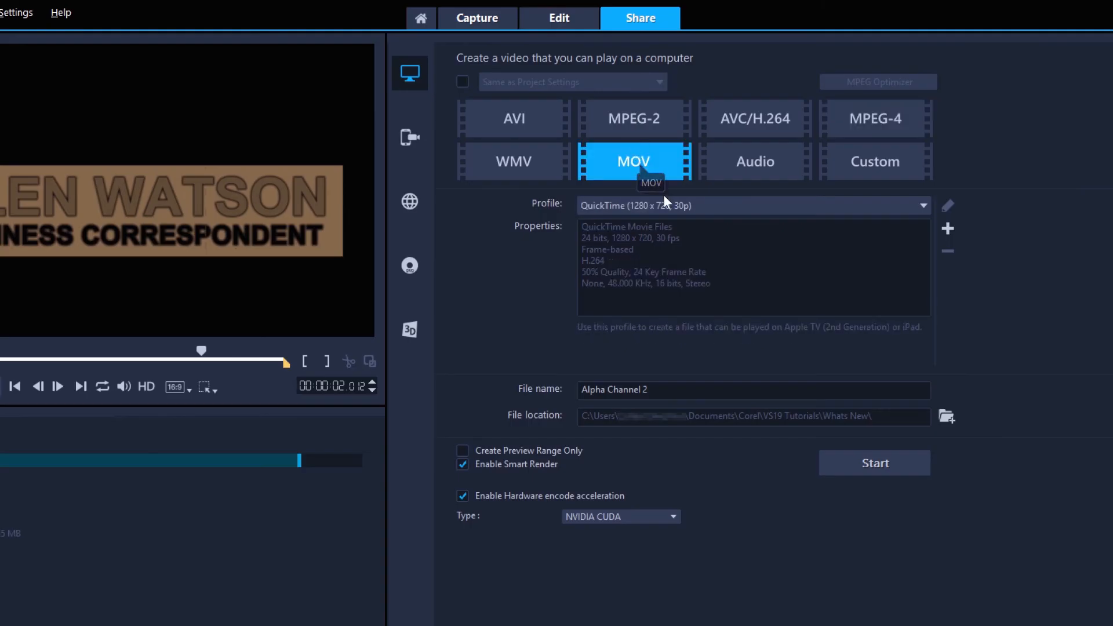
Render the title track with the Alpha channel video (1920x1080) profile as Alpha Channel 2.mov and return to editing.
{"action": "left_click", "coordinate": [754, 205]}
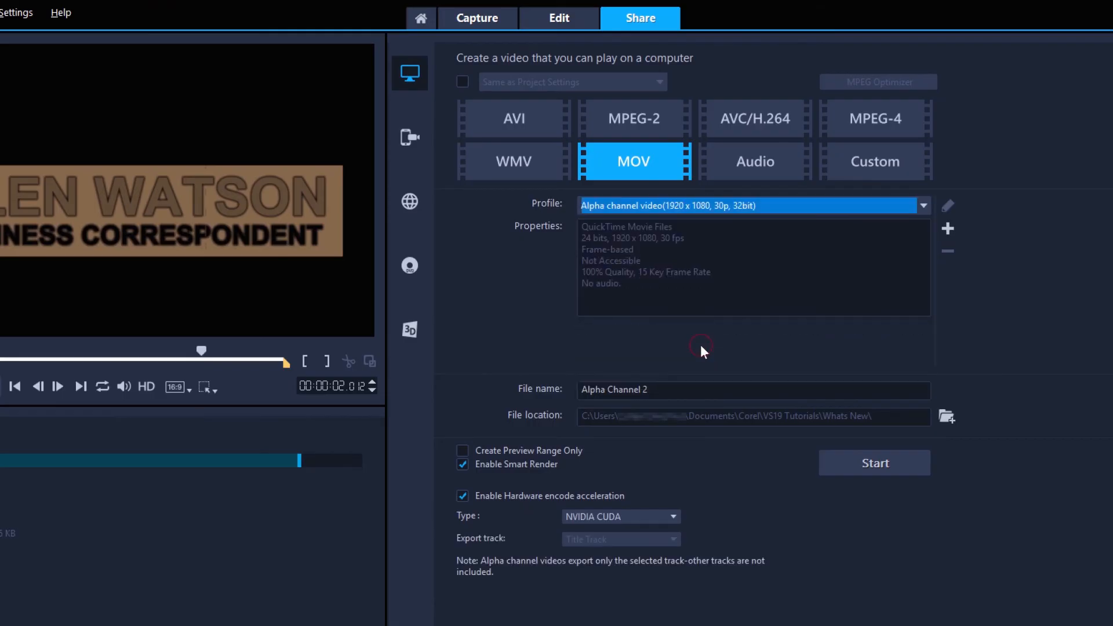
{"action": "scroll", "scroll_direction": "down", "scroll_amount": 3}
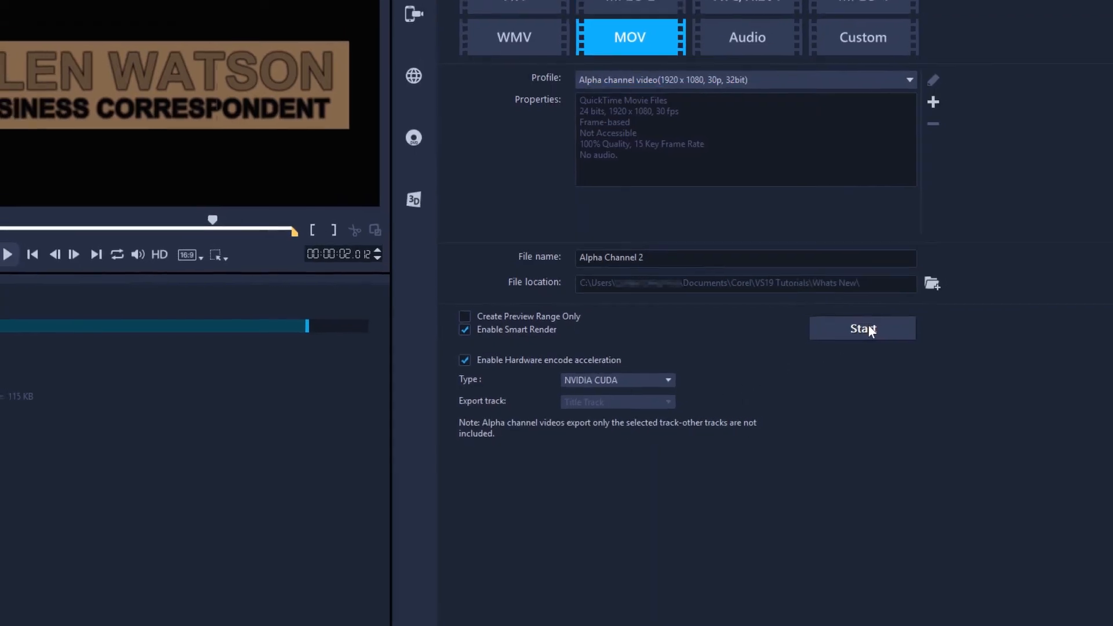
{"action": "left_click", "coordinate": [863, 329]}
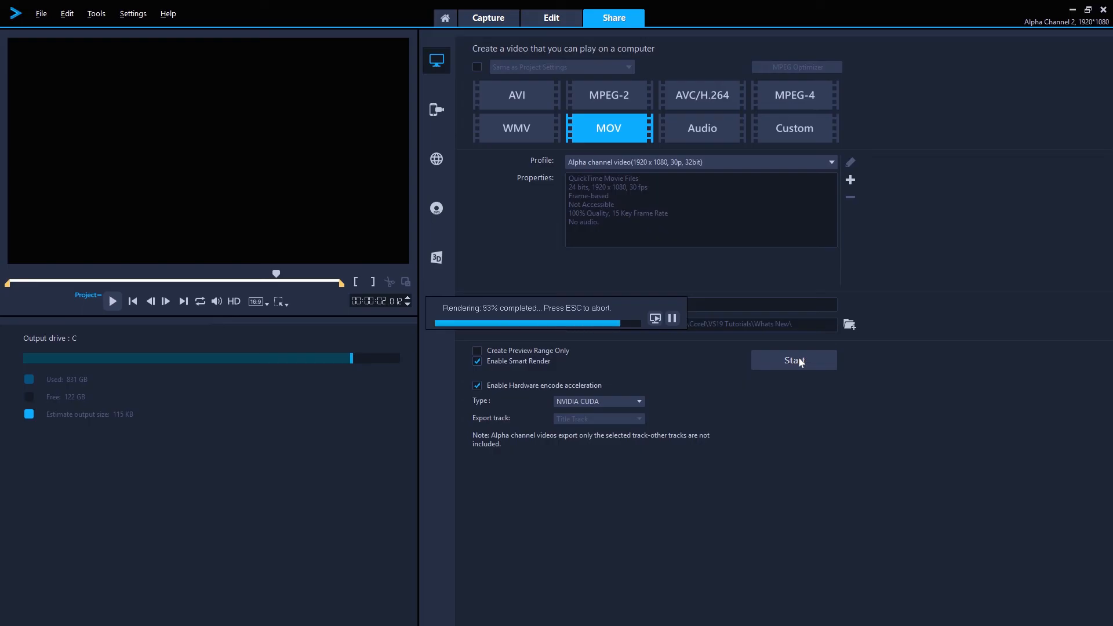
{"action": "left_click", "coordinate": [551, 18]}
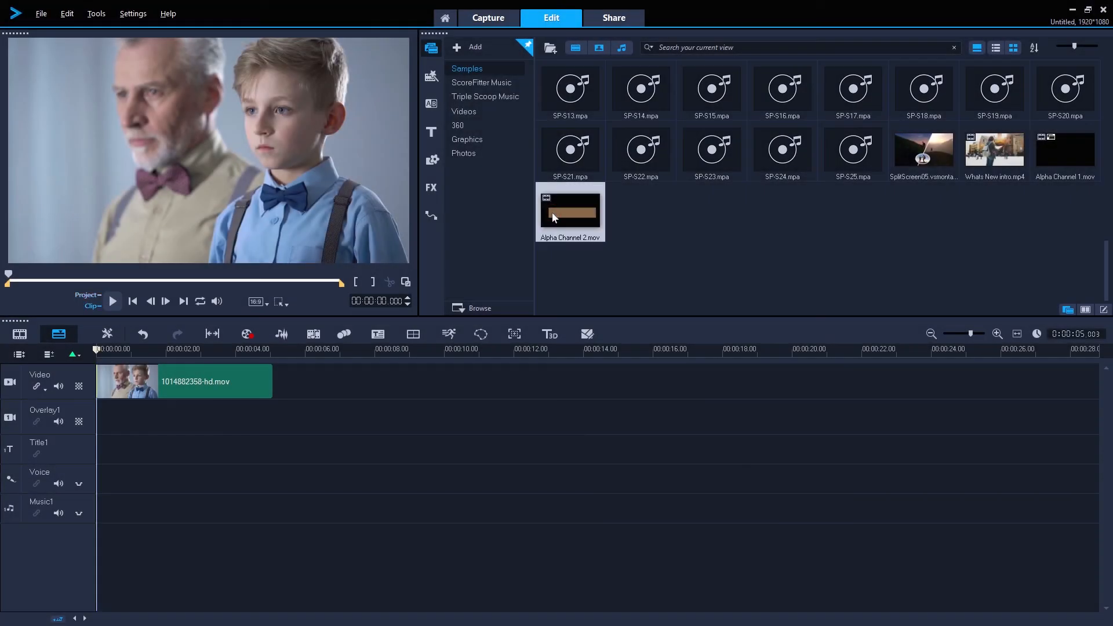
Lay Alpha Channel 2.mov on Overlay1 and position the lower third over the boy's video.
{"action": "left_click_drag", "start_coordinate": [570, 213], "coordinate": [174, 417]}
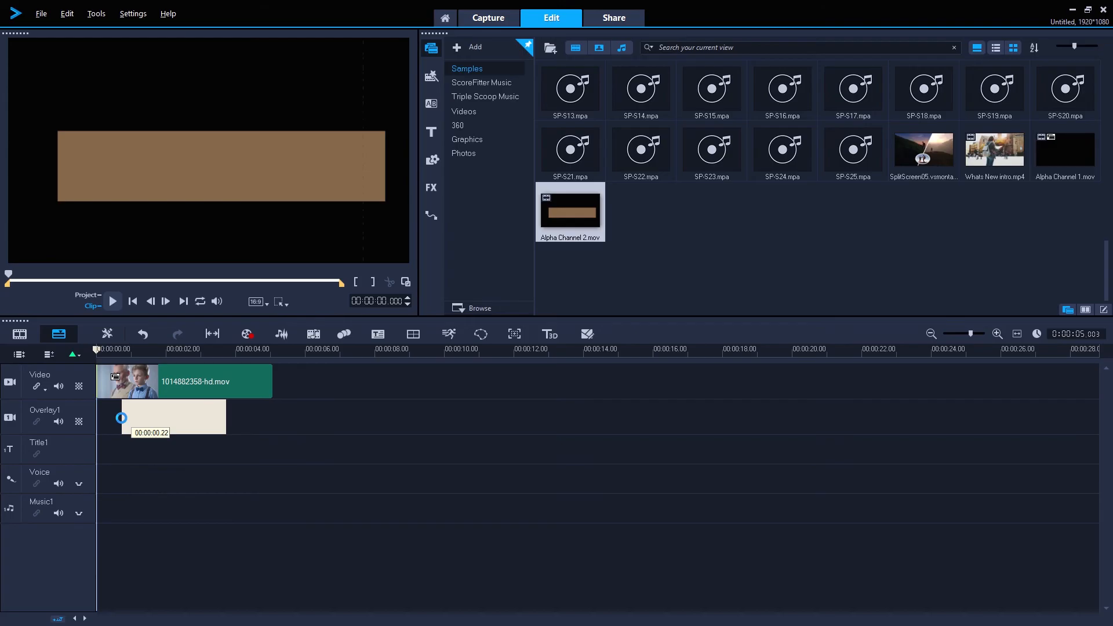
{"action": "left_click_drag", "start_coordinate": [570, 211], "coordinate": [174, 416]}
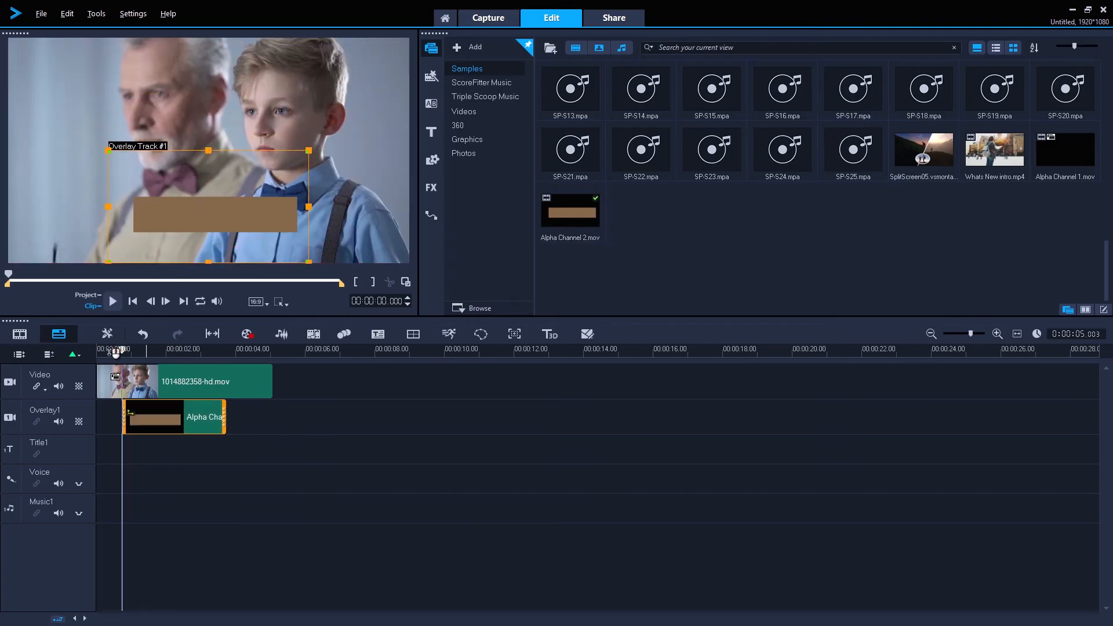
Play back the video with the GLEN WATSON lower third, then bring up the video filter library.
{"action": "left_click", "coordinate": [113, 302]}
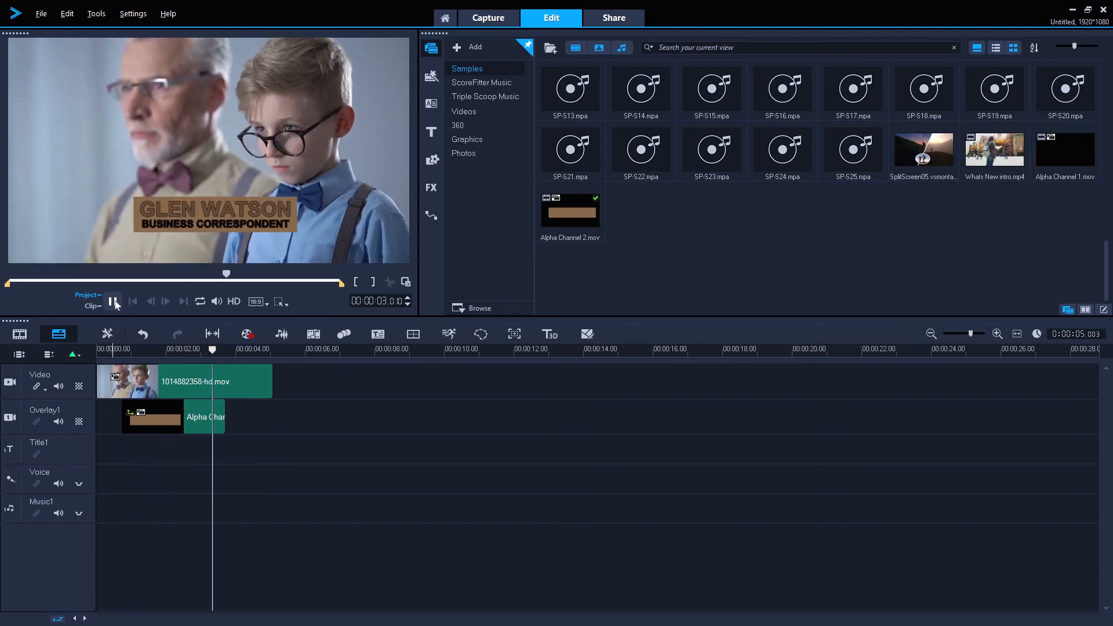
{"action": "left_click", "coordinate": [114, 302]}
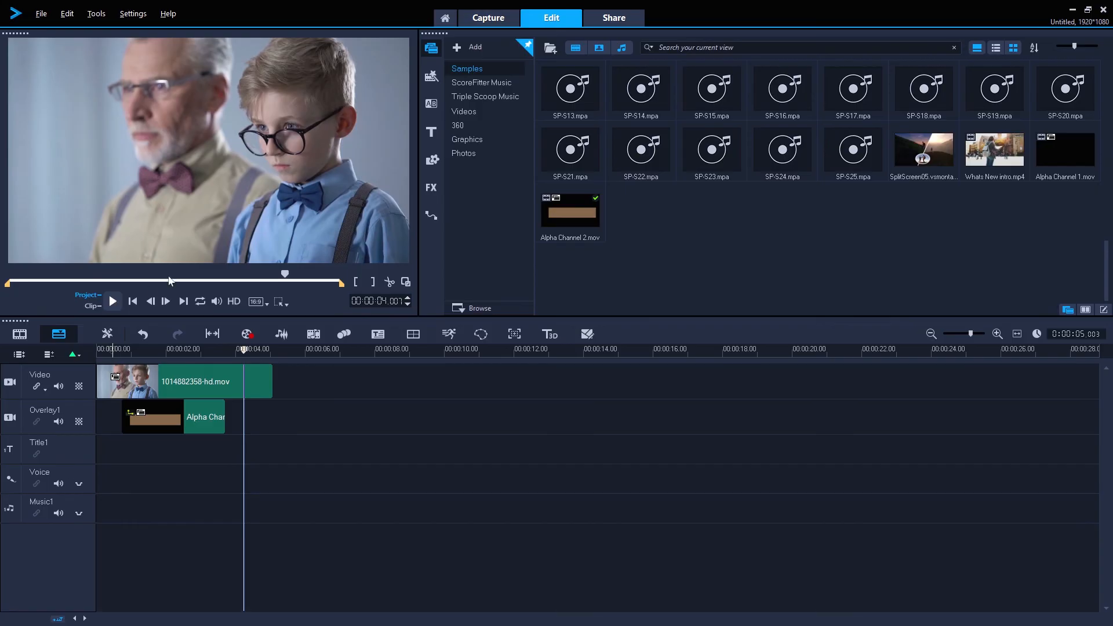
{"action": "left_click", "coordinate": [432, 188]}
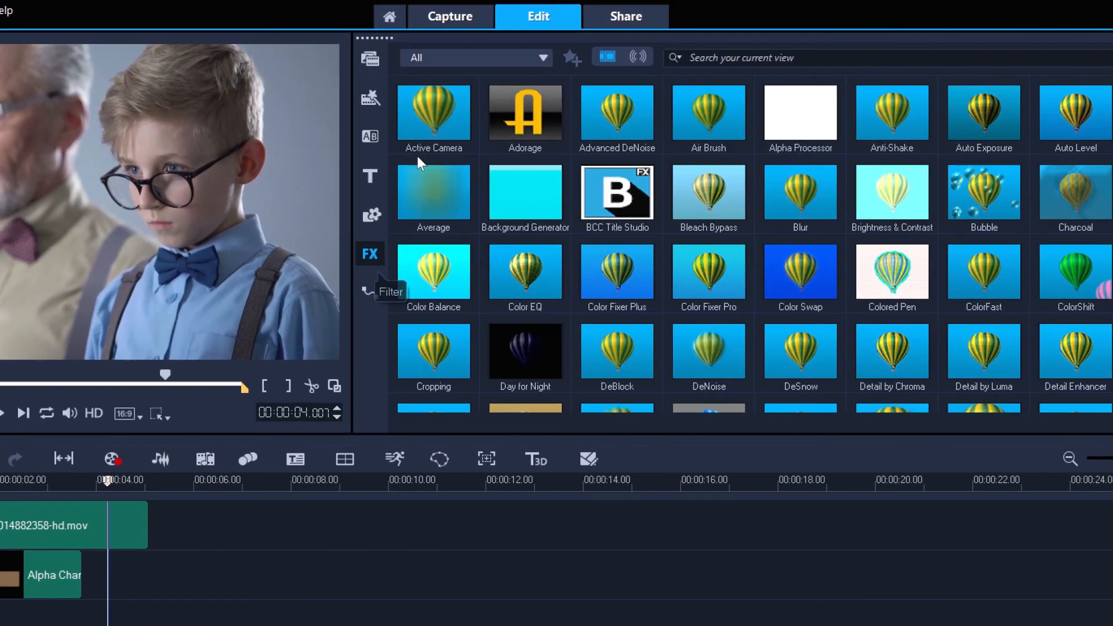